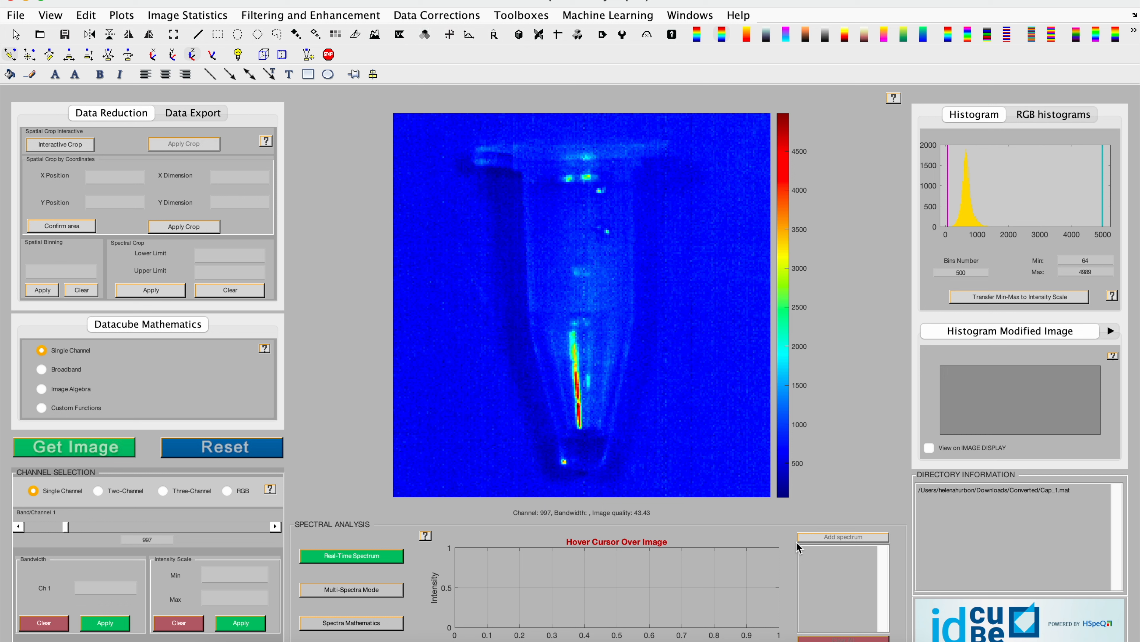
mouse_move(580, 454)
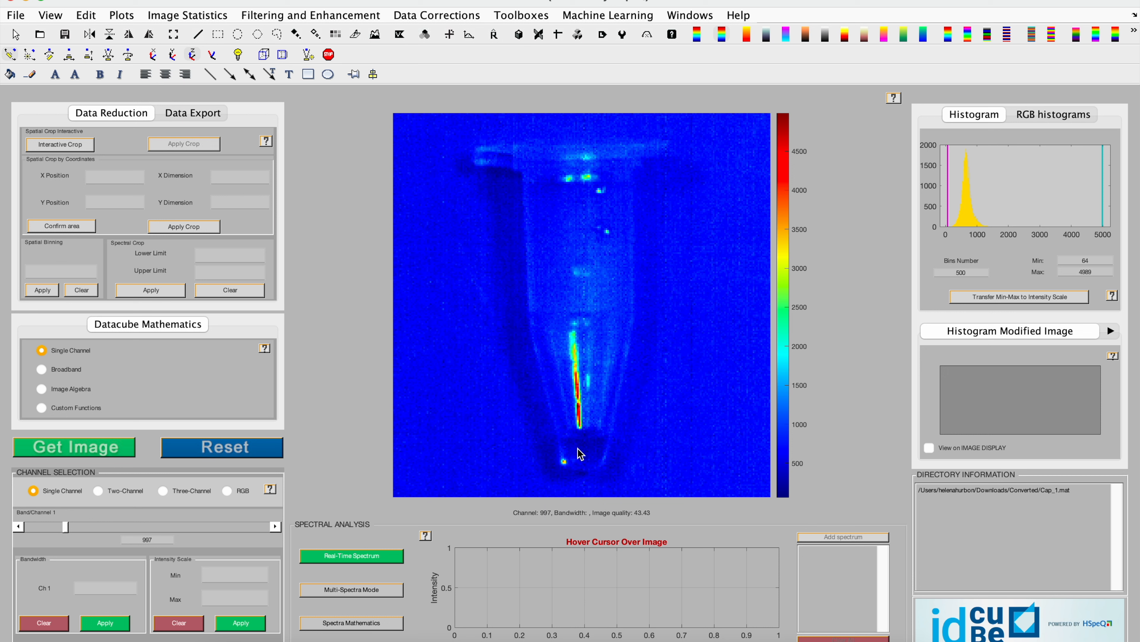
Step: Reach the FFT Low Pass Filter settings via Filtering and Enhancement > FFT Filters
left_click(309, 15)
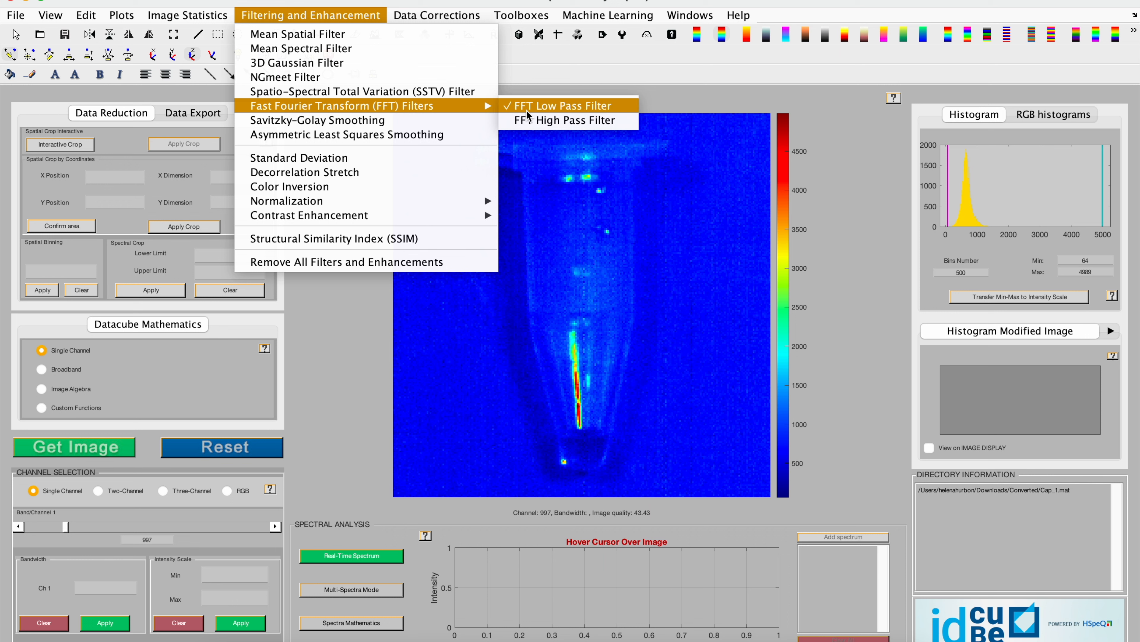
left_click(559, 106)
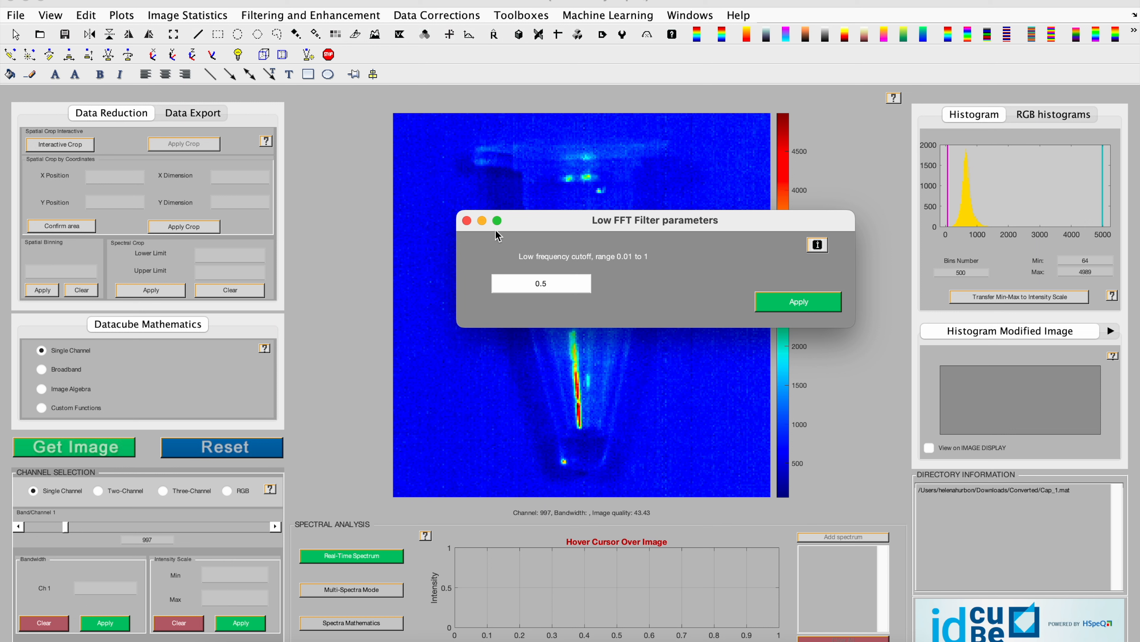
mouse_move(593, 269)
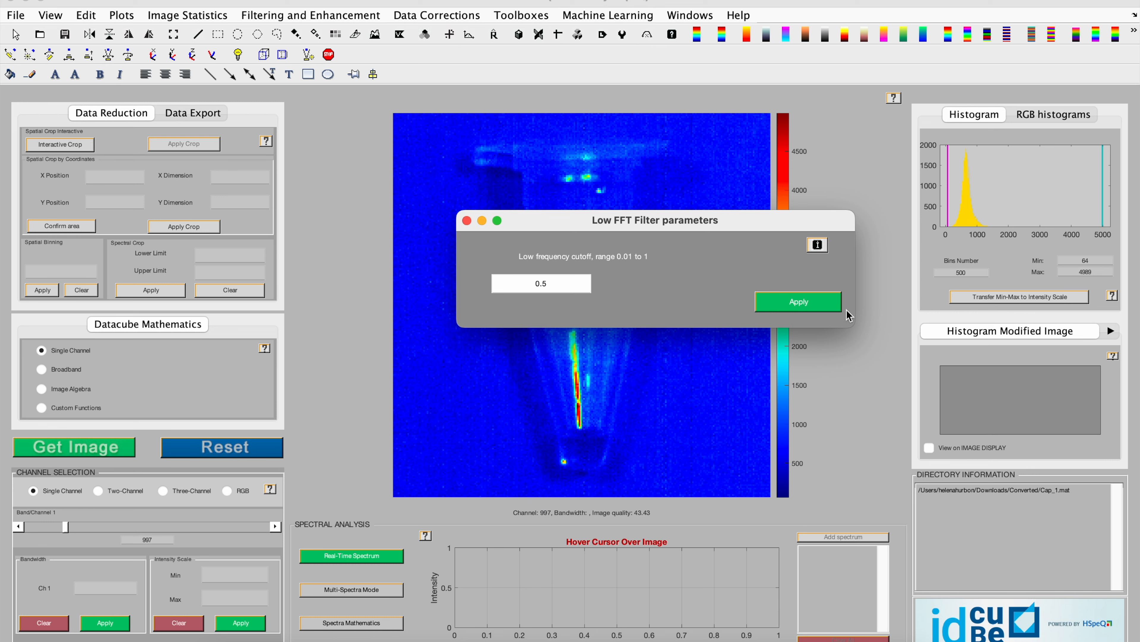
Step: Apply the FFT low-pass filter to the tube image at cutoff 0.5
left_click(797, 301)
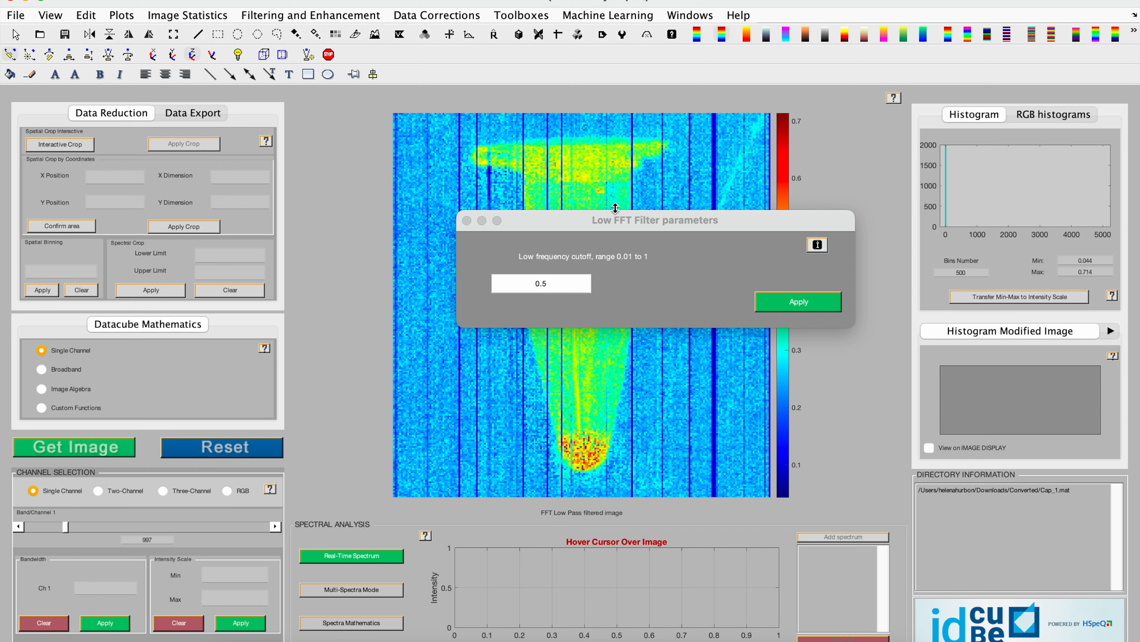
Step: Drag the Low FFT Filter parameters window down to uncover the filtered tube image
left_click_drag(654, 220, 737, 520)
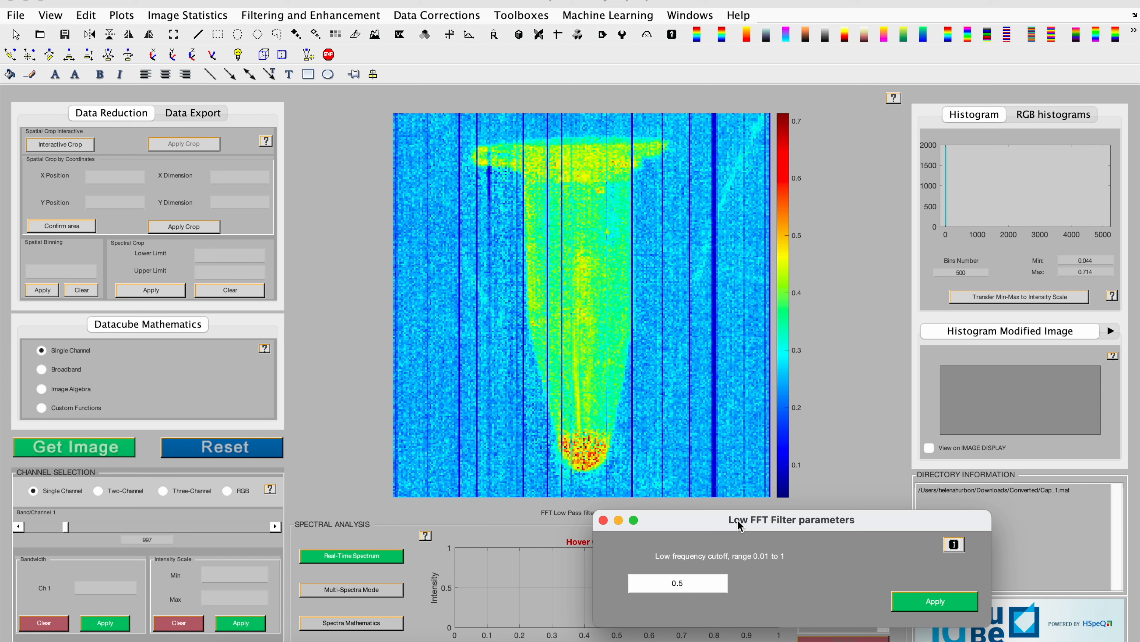
mouse_move(673, 530)
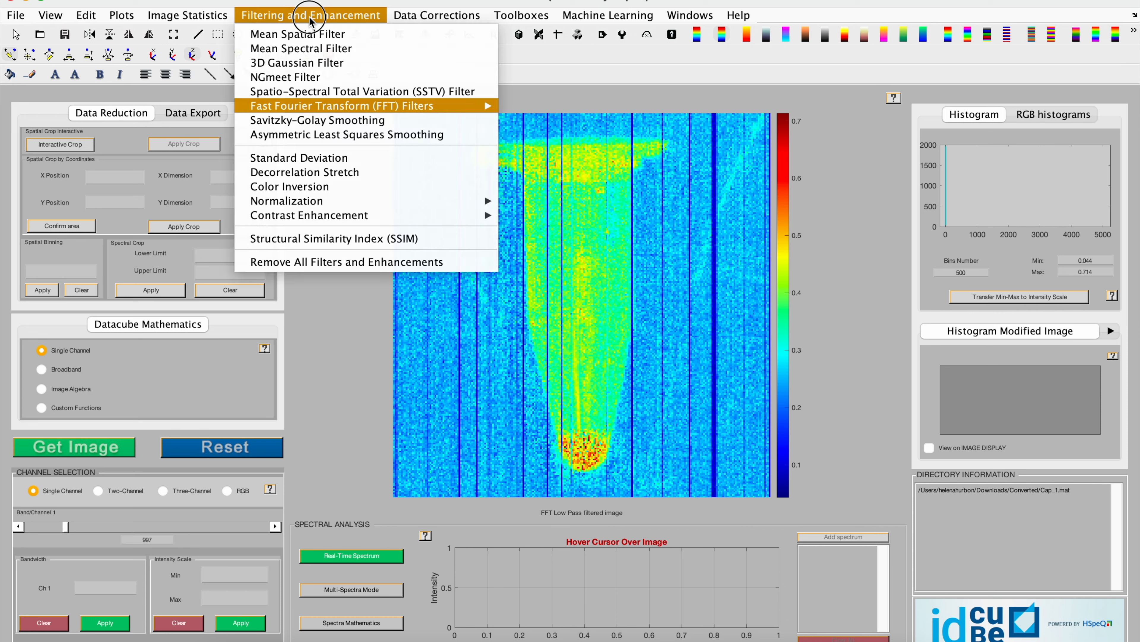
mouse_move(480, 108)
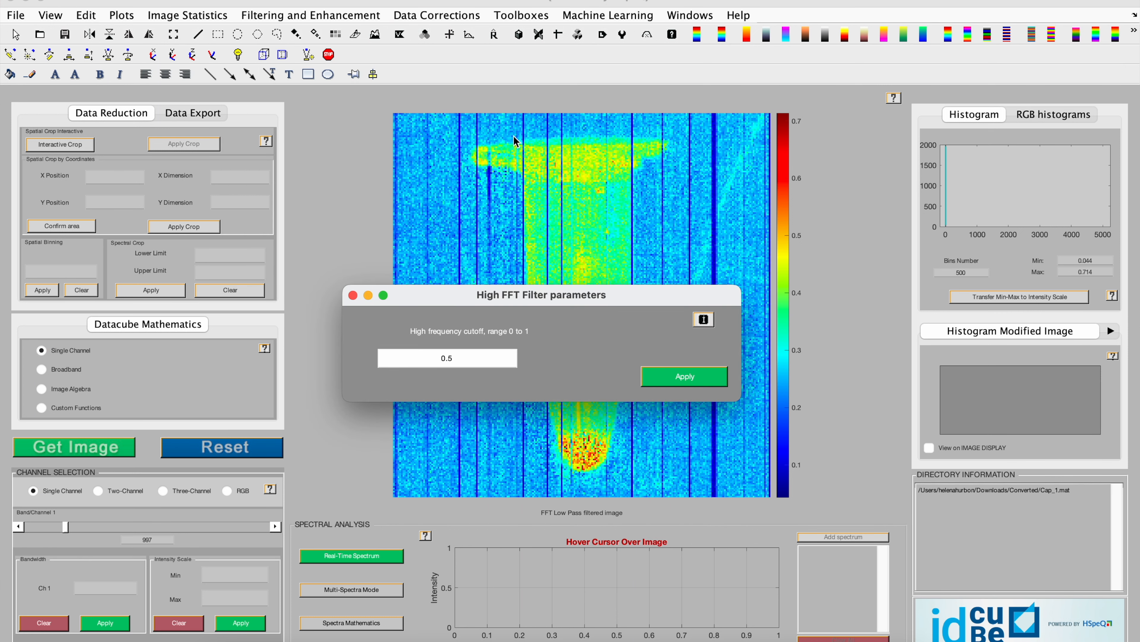
mouse_move(624, 350)
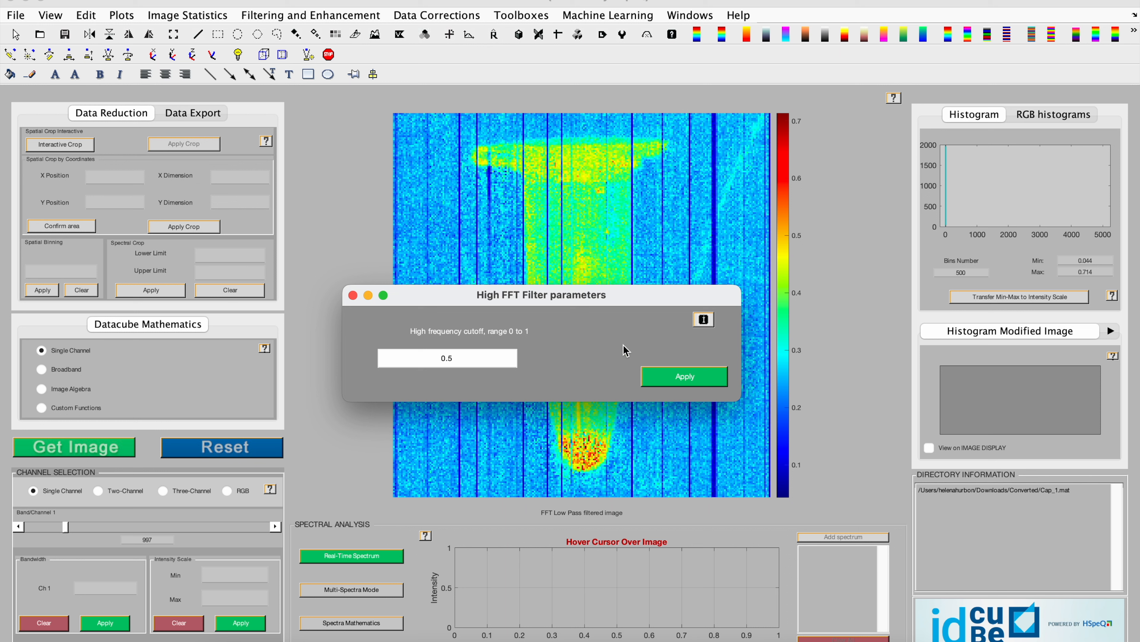